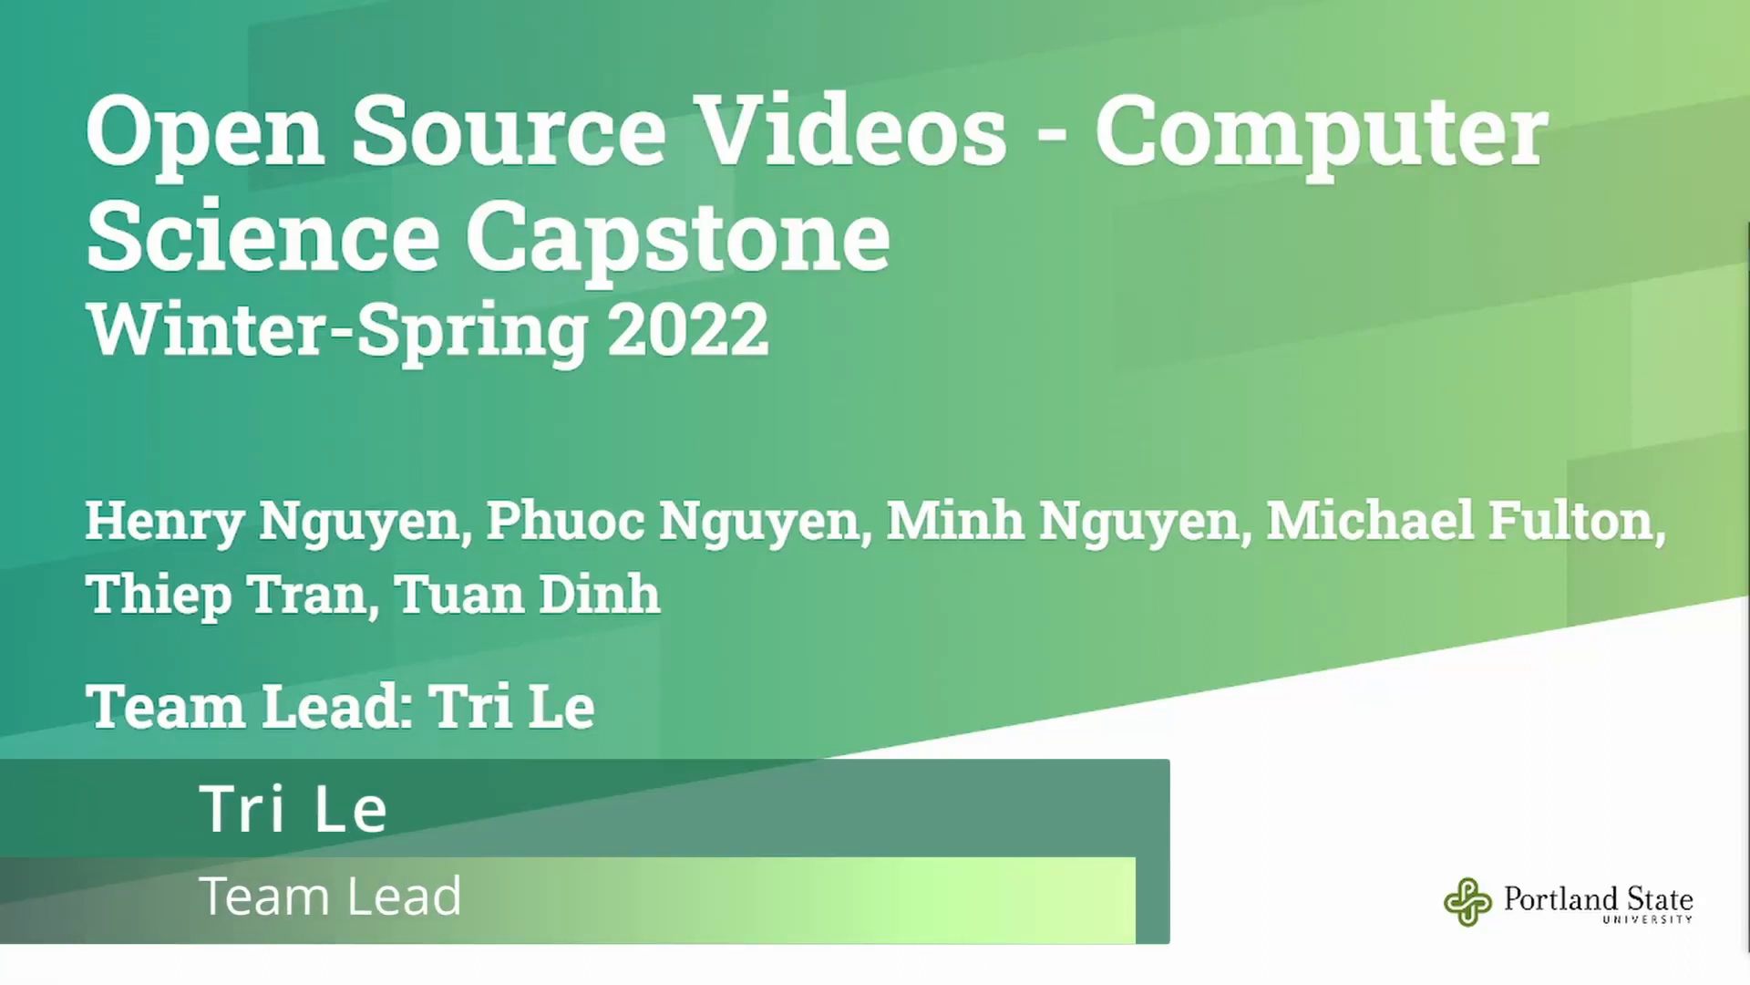
mouse_move(1044, 256)
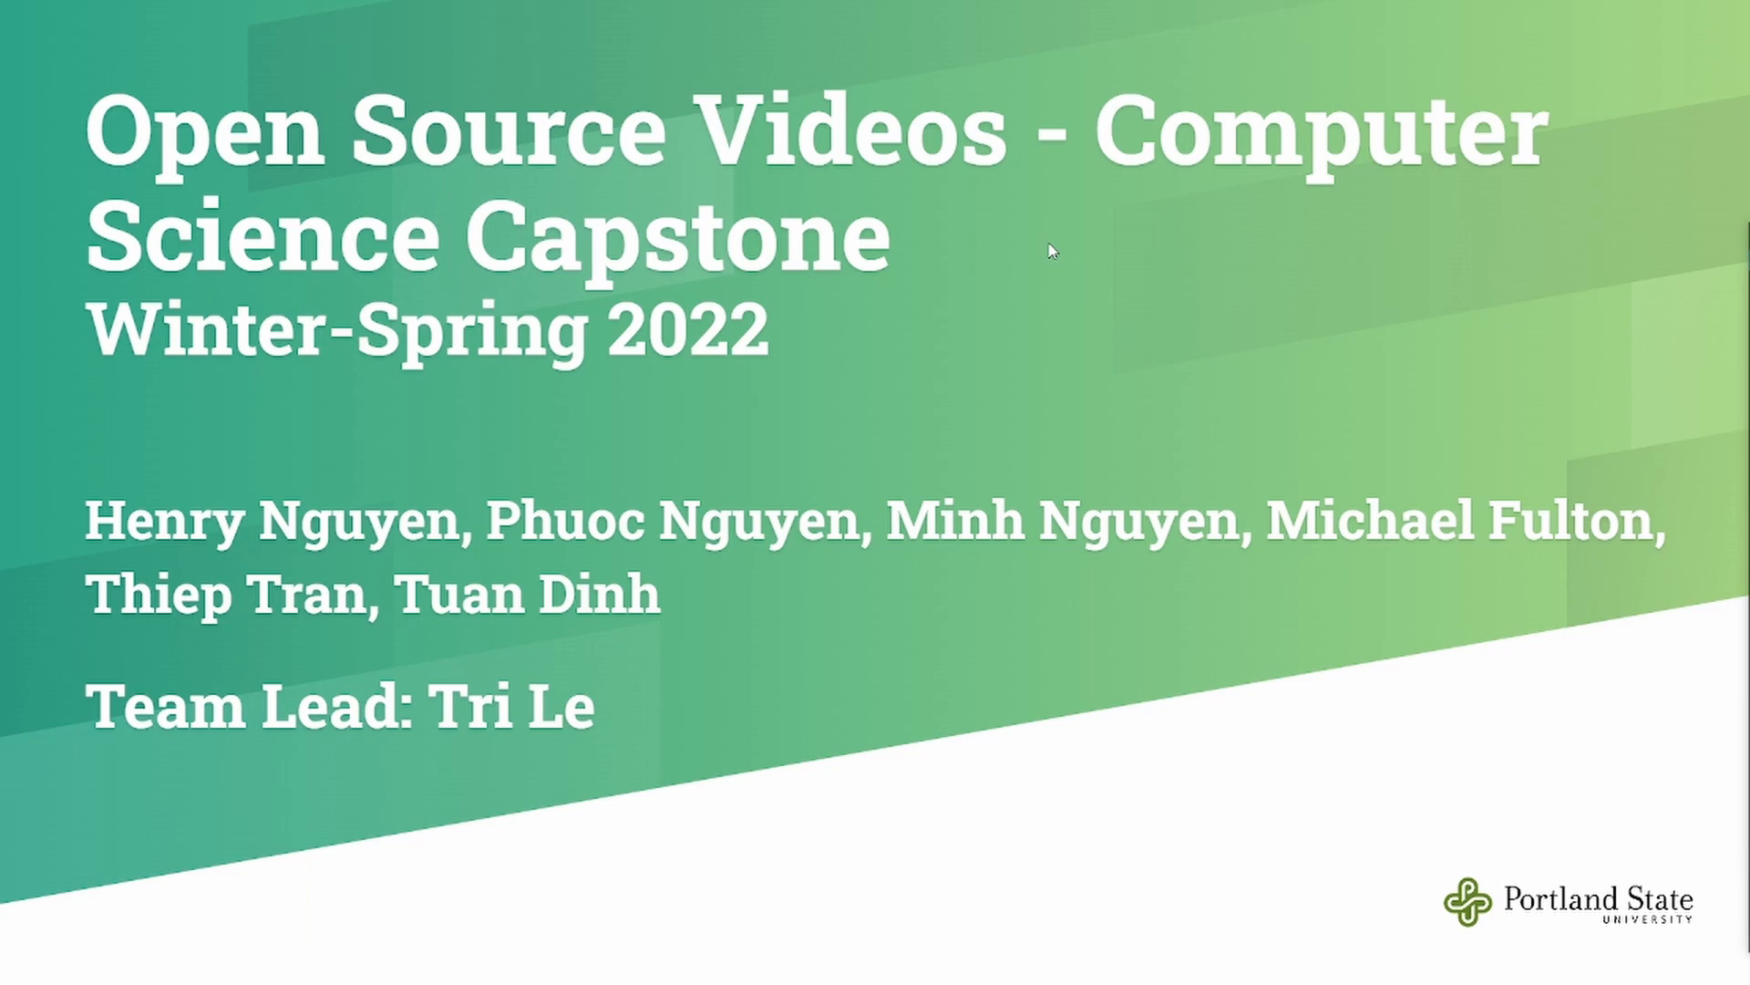
mouse_move(1054, 248)
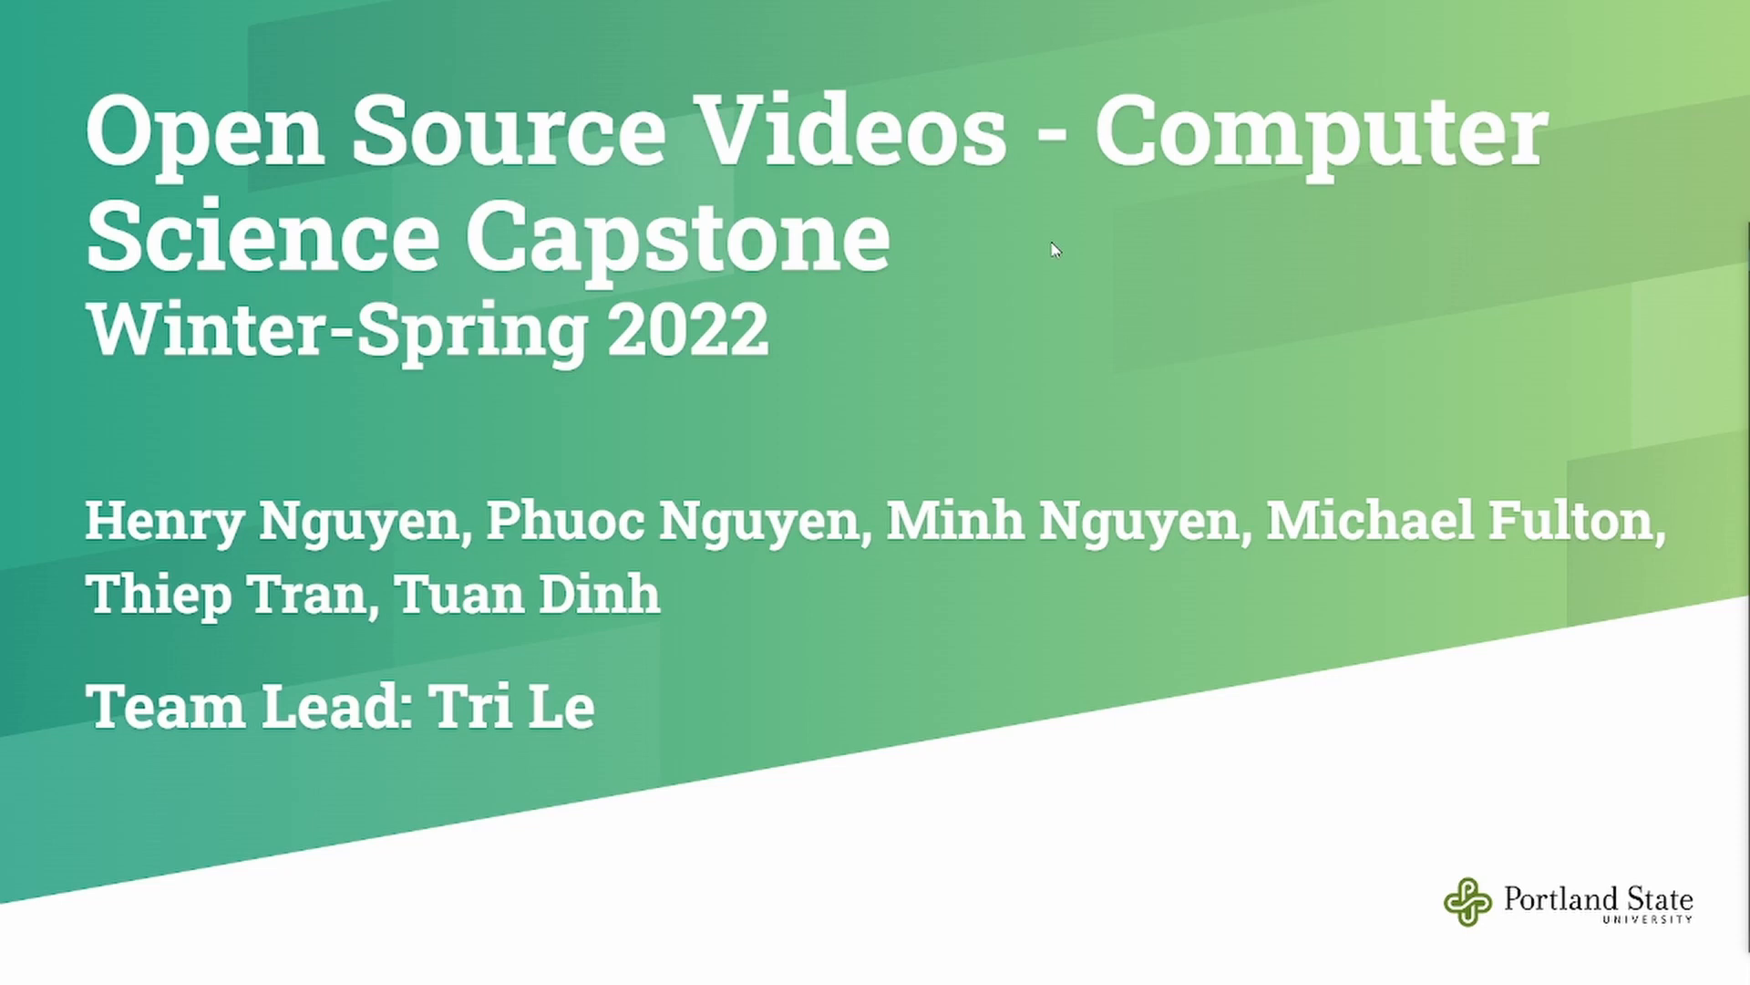
mouse_move(1288, 133)
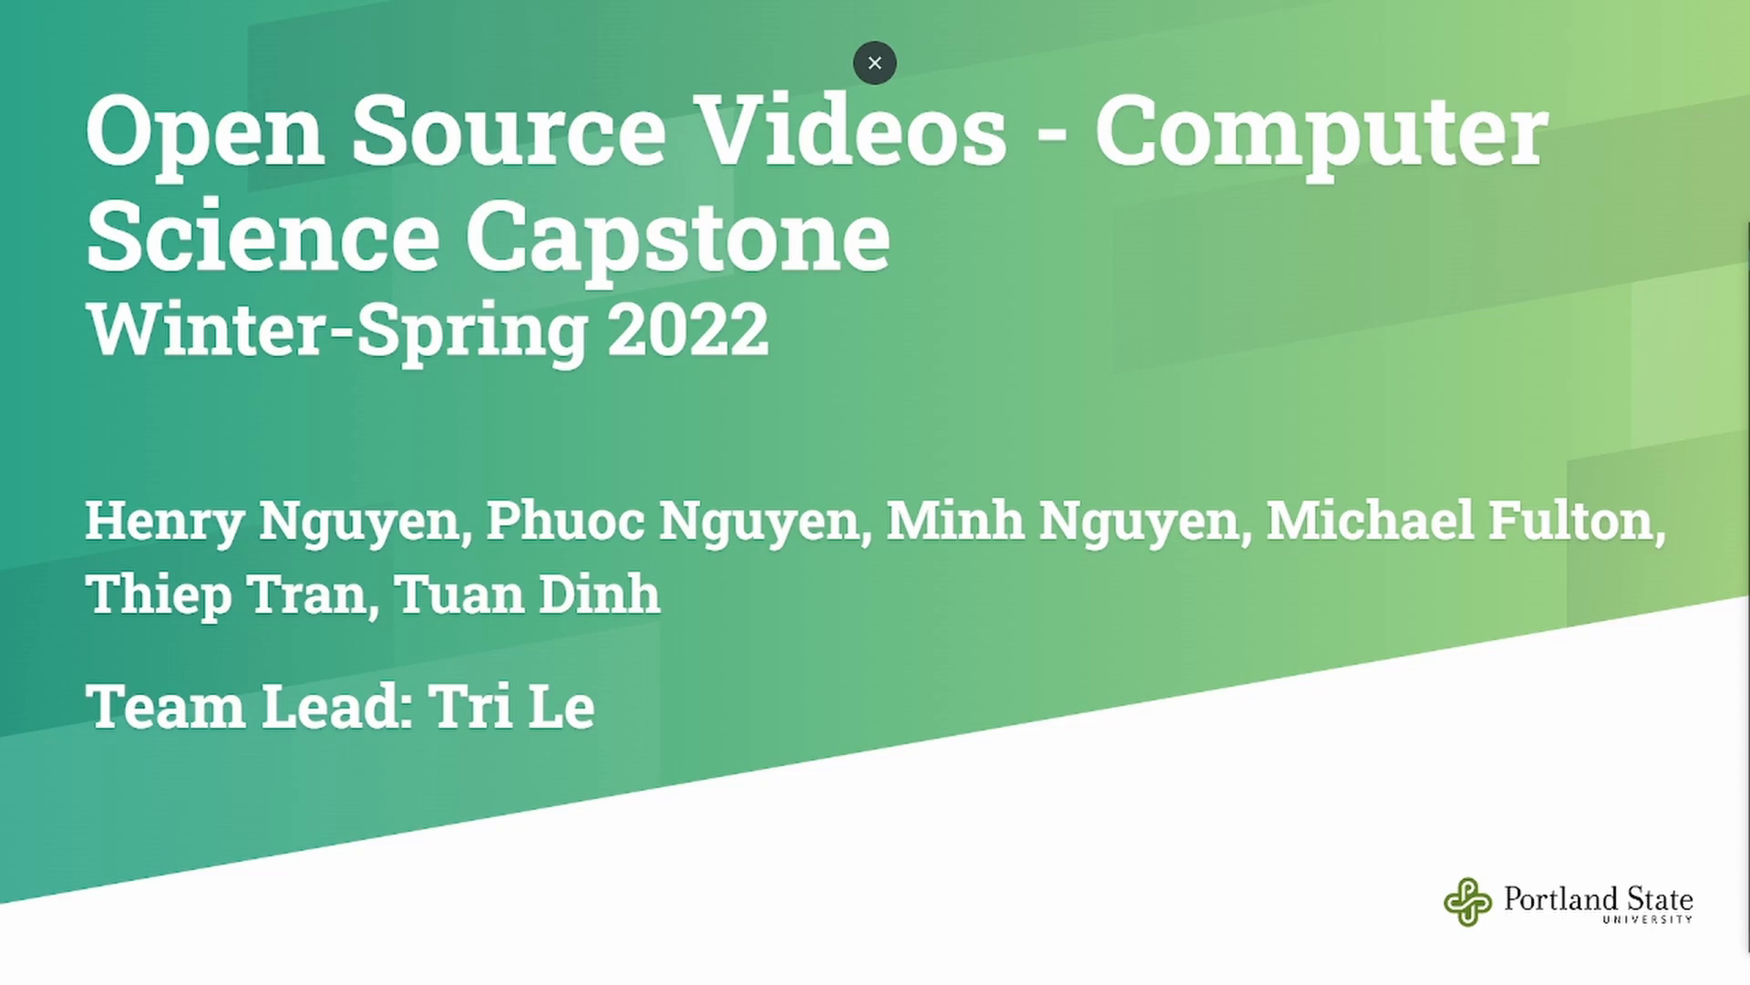
click(875, 62)
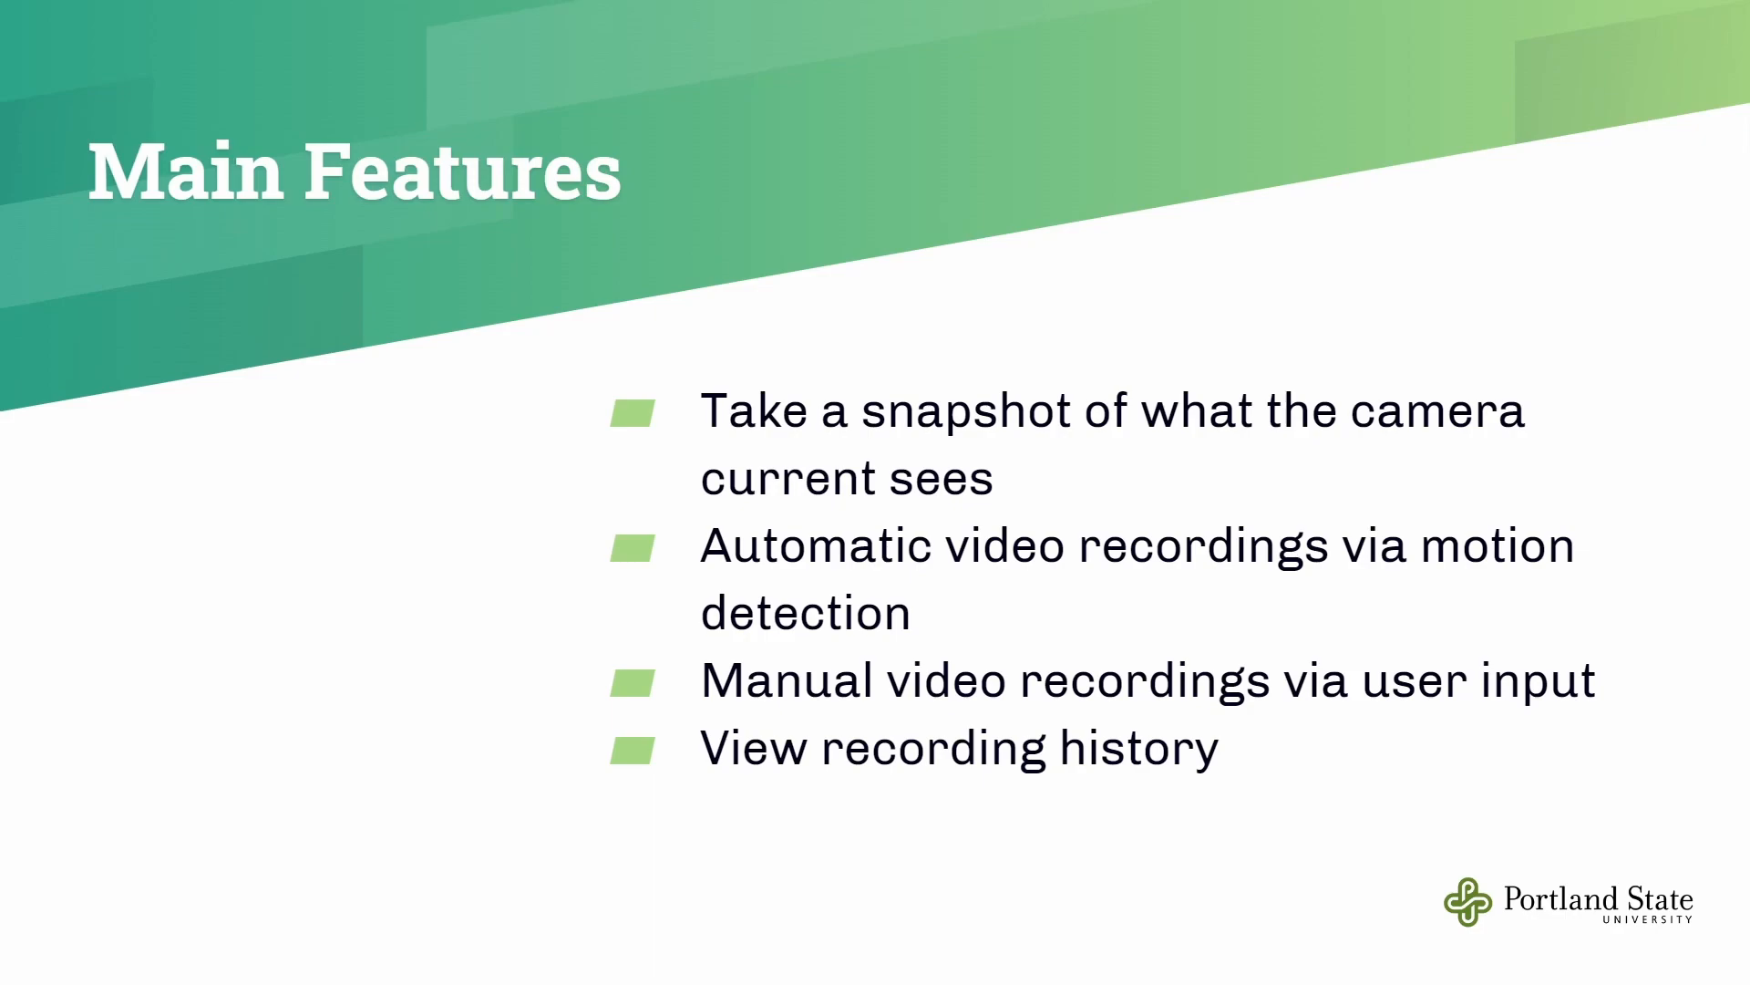
click(170, 929)
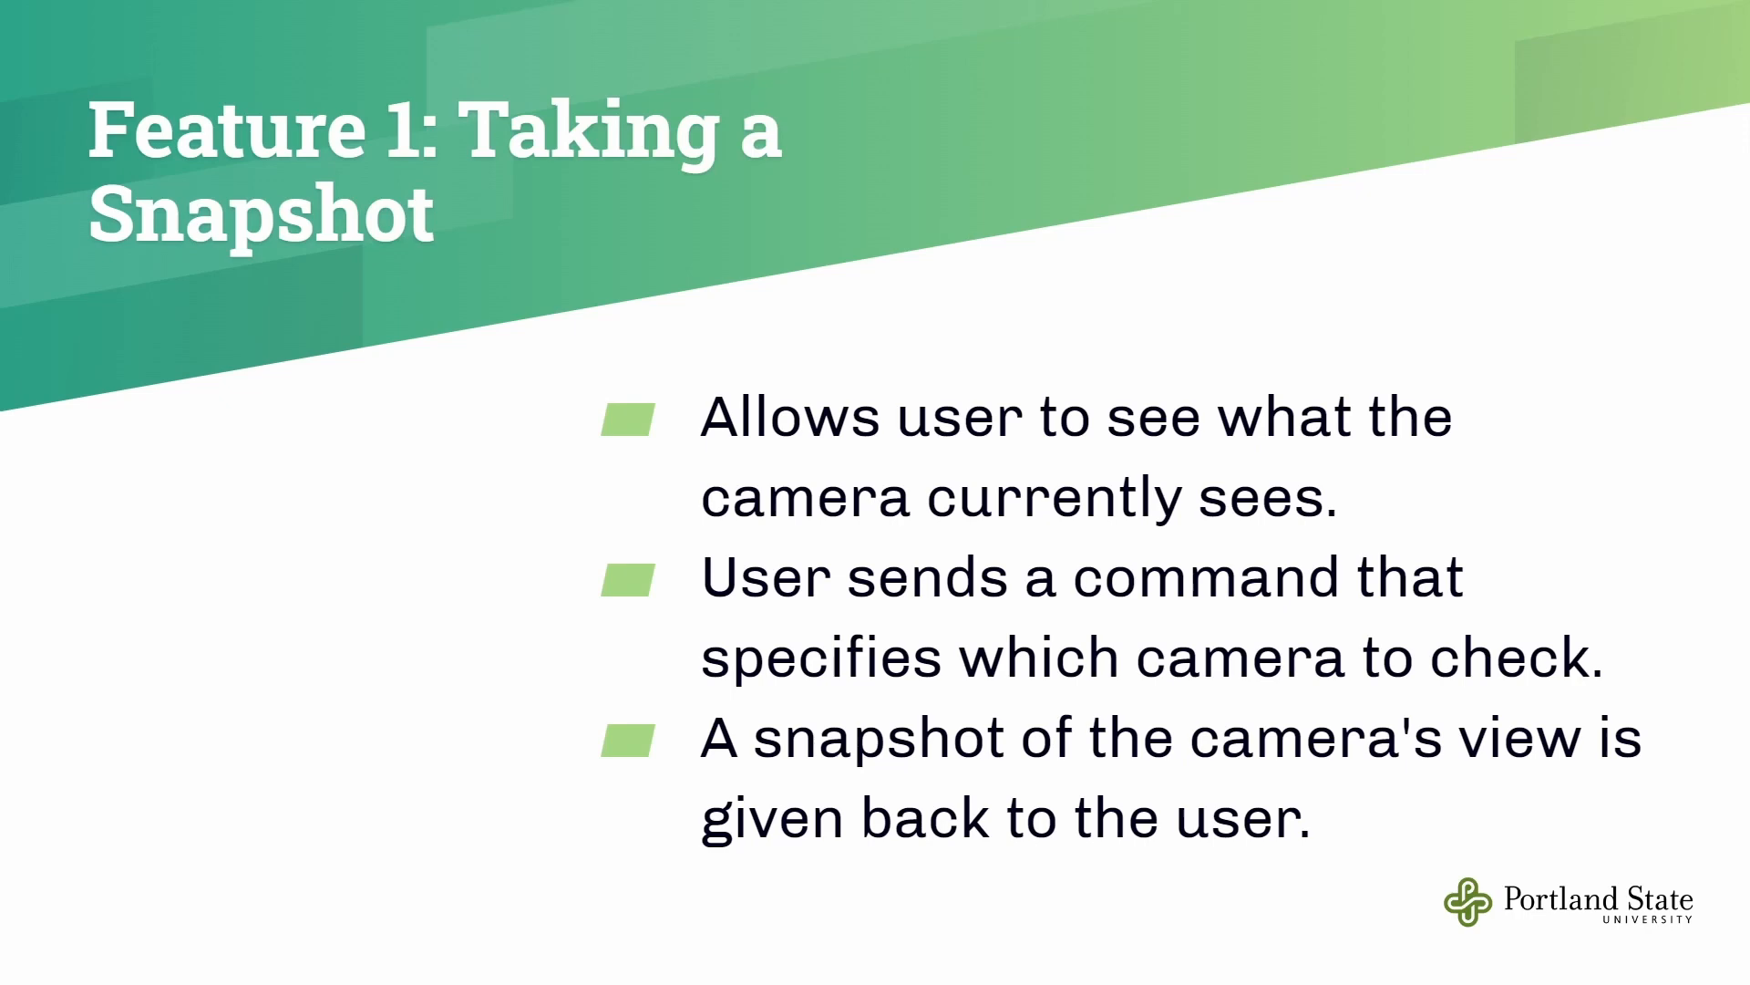
click(170, 930)
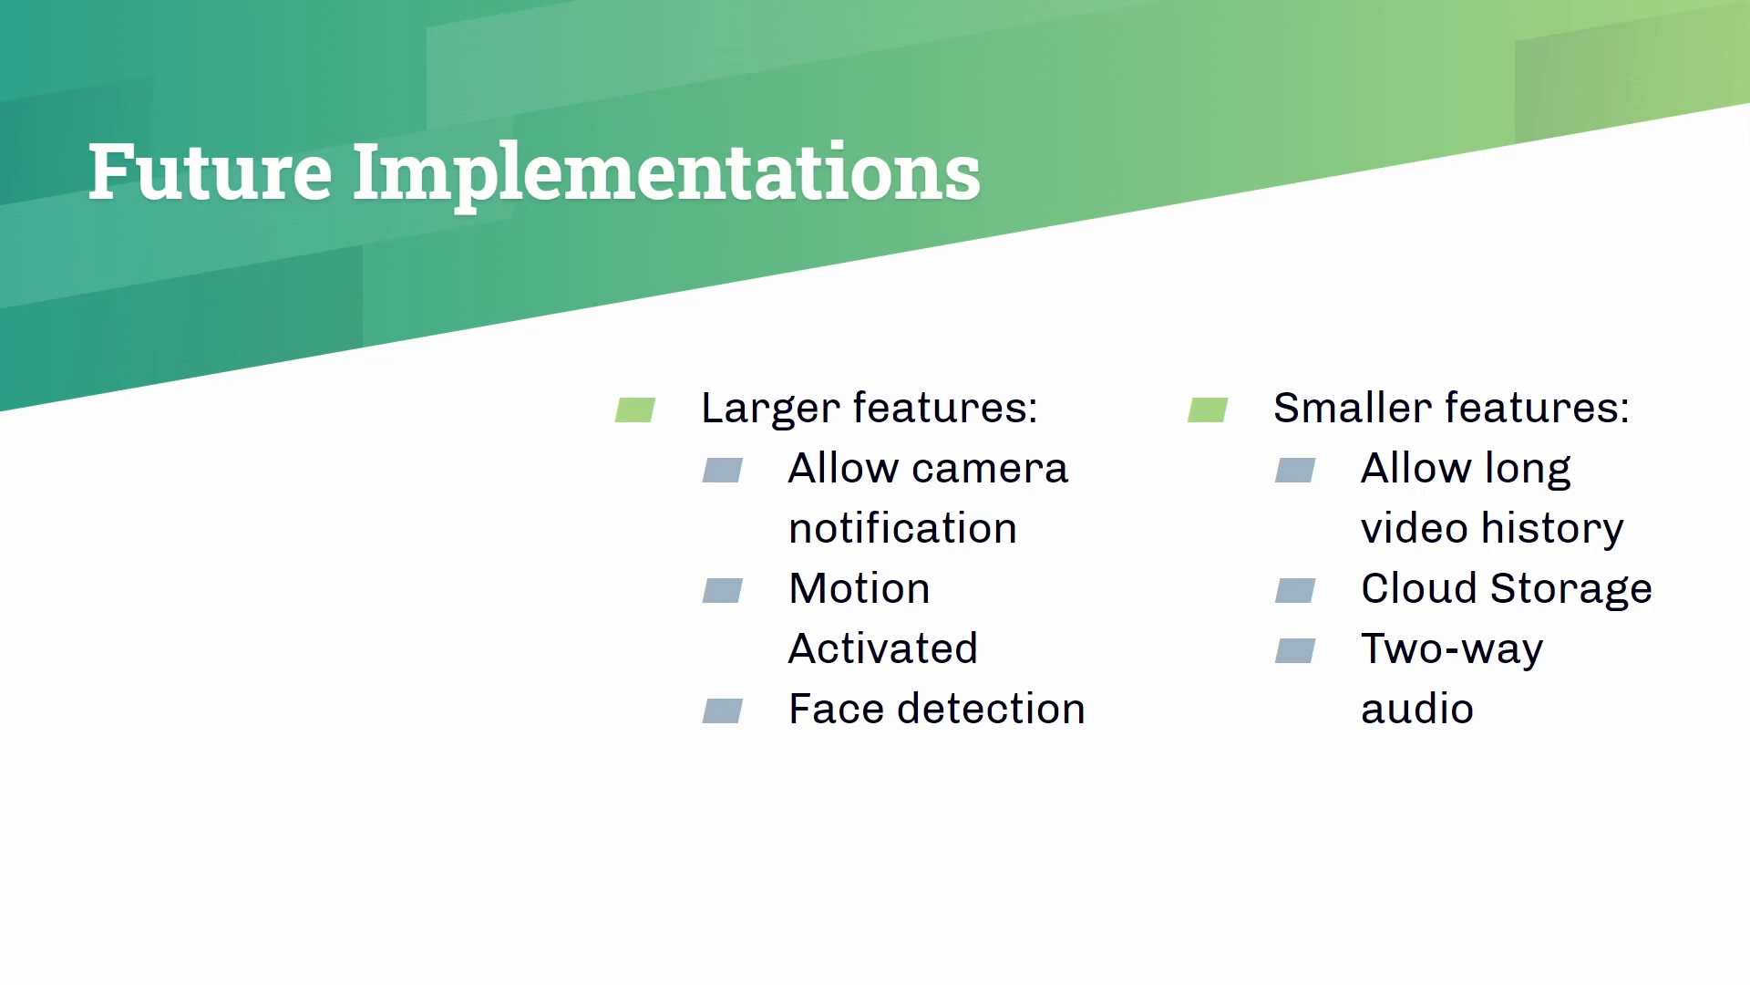
key(Right)
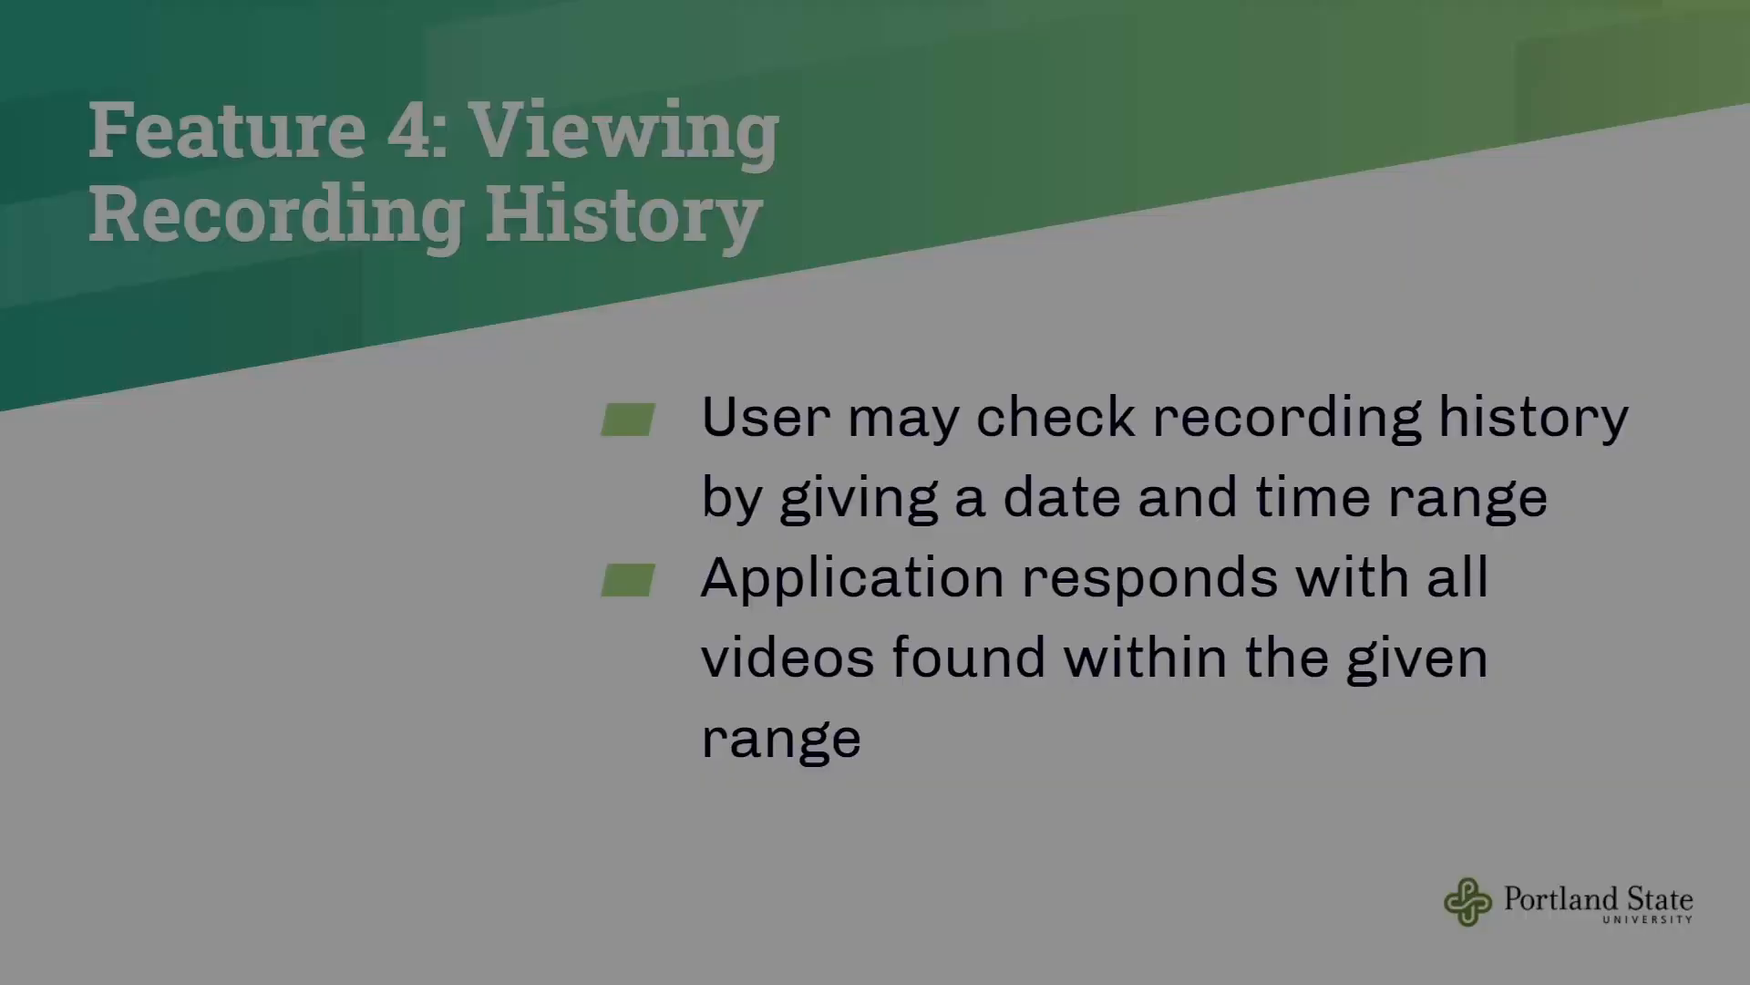